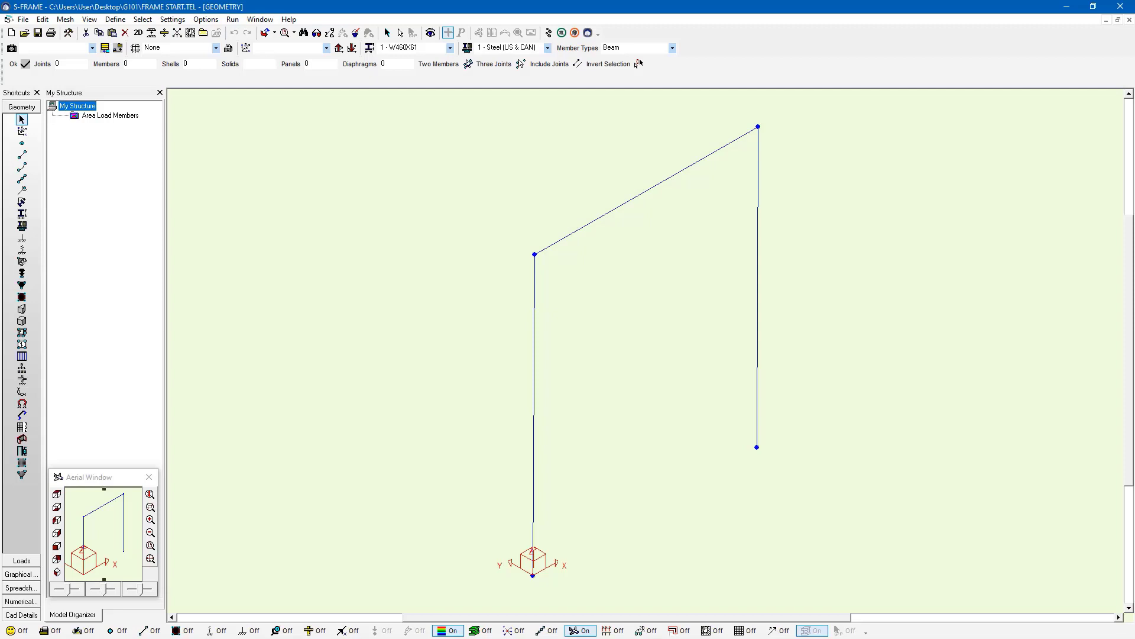
{"action": "mouse_move", "coordinate": [606, 238]}
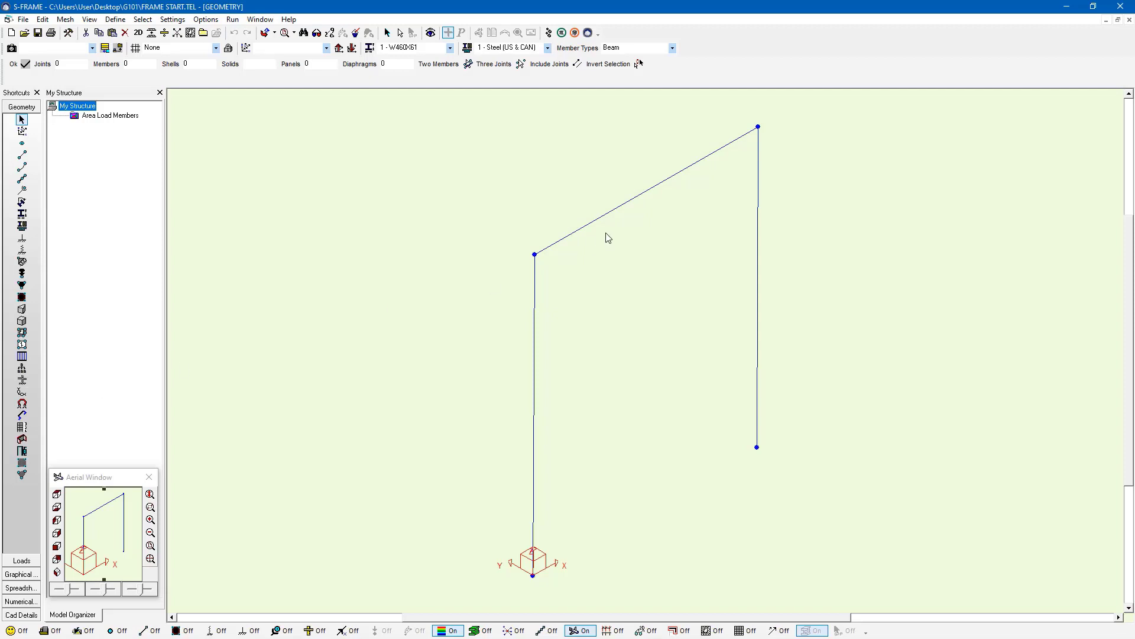
{"action": "mouse_move", "coordinate": [580, 67]}
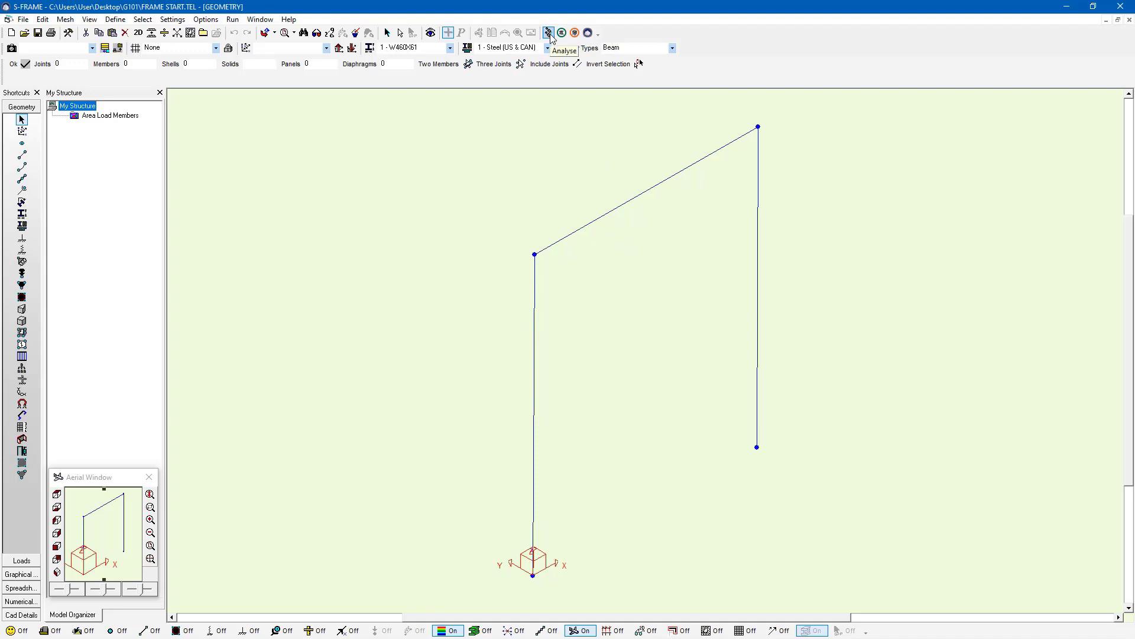
Start the analysis of the frame model from the toolbar
{"action": "left_click", "coordinate": [549, 33]}
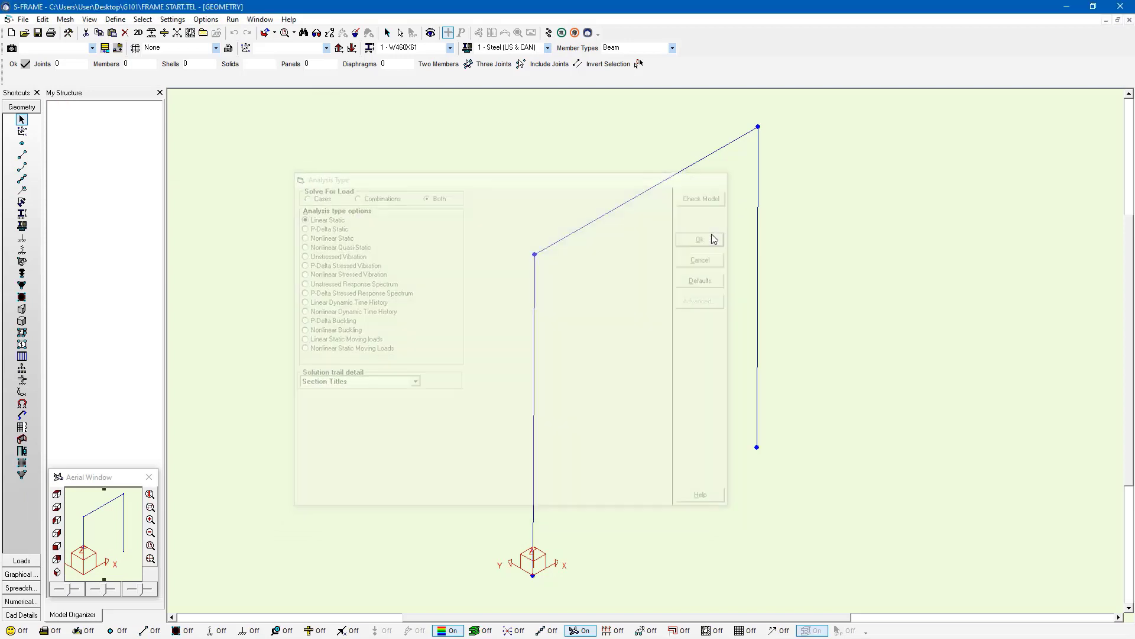
Run the linear static analysis and continue from the solver into Graphical Results
{"action": "left_click", "coordinate": [699, 241]}
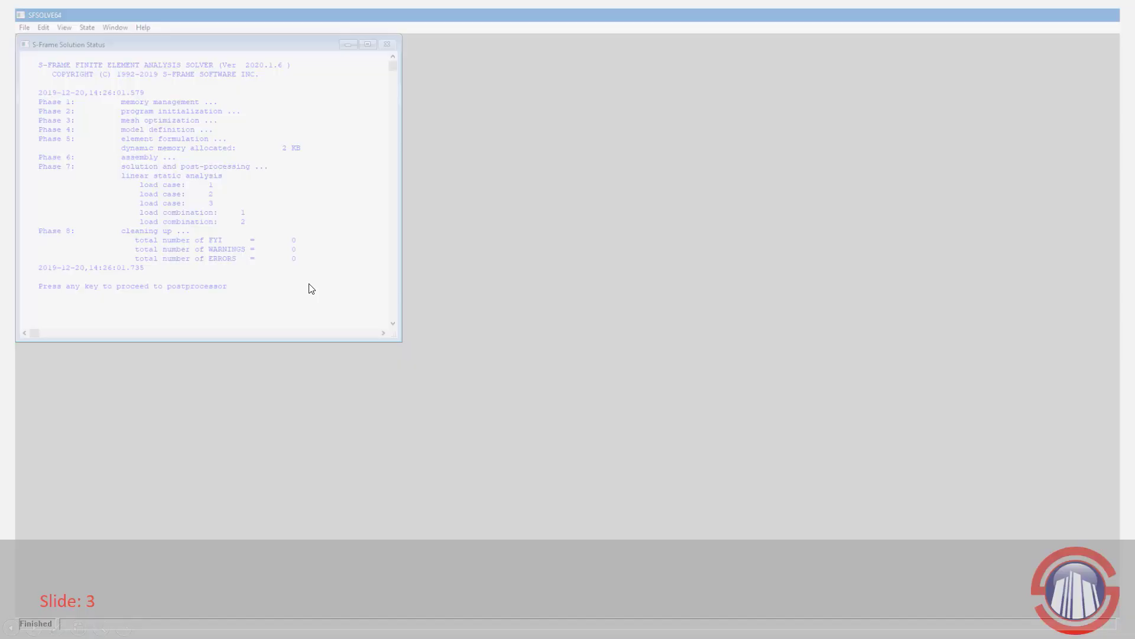
{"action": "key", "text": "enter"}
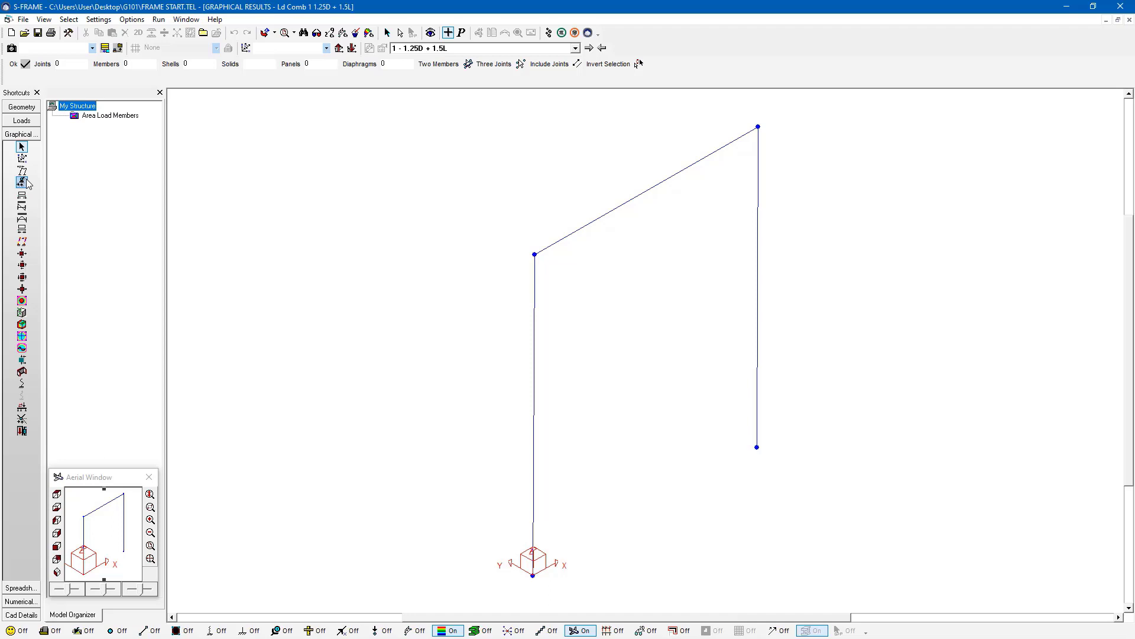
{"action": "mouse_move", "coordinate": [23, 181]}
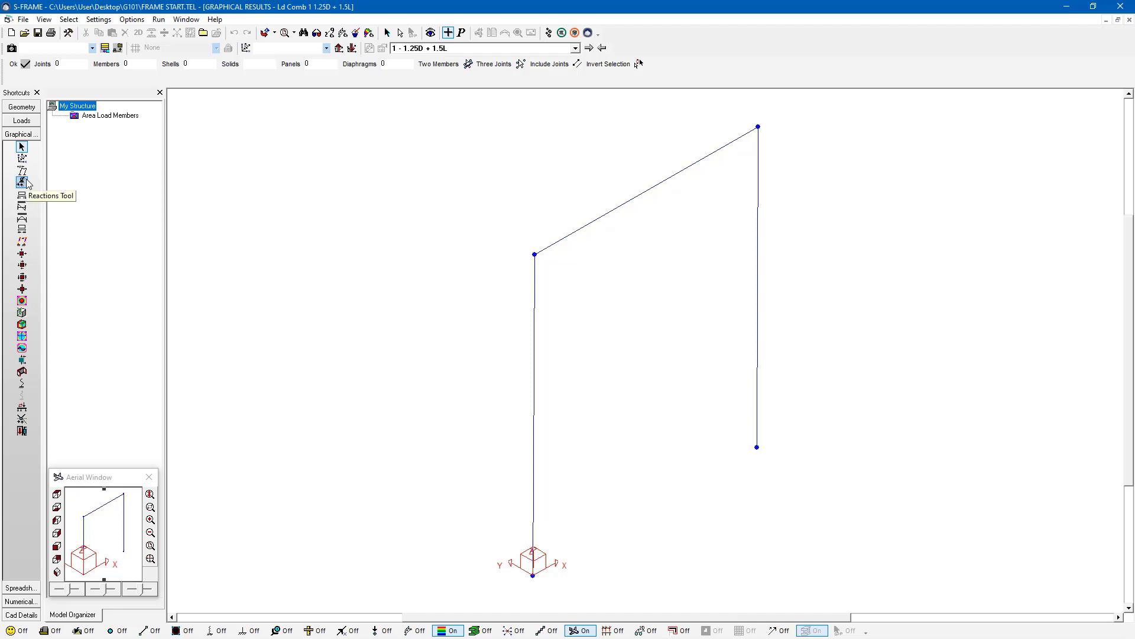
Show support reactions on the model, with base Shear Z 318.9 kN and Moment Y -647 kN-m
{"action": "left_click", "coordinate": [23, 182]}
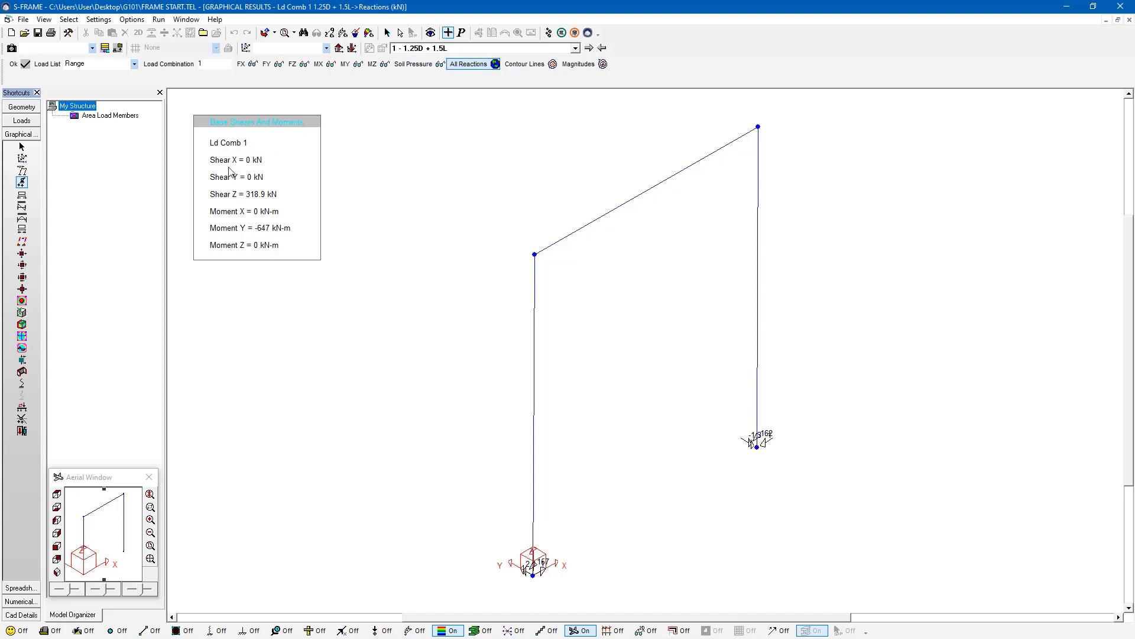
{"action": "mouse_move", "coordinate": [247, 203]}
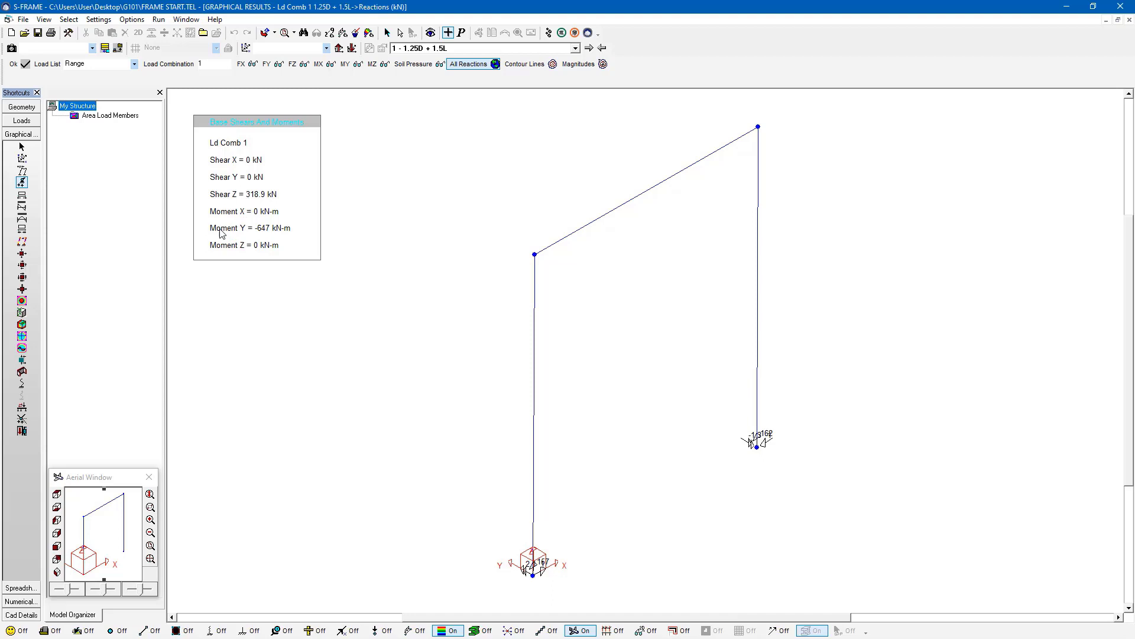
{"action": "mouse_move", "coordinate": [274, 83]}
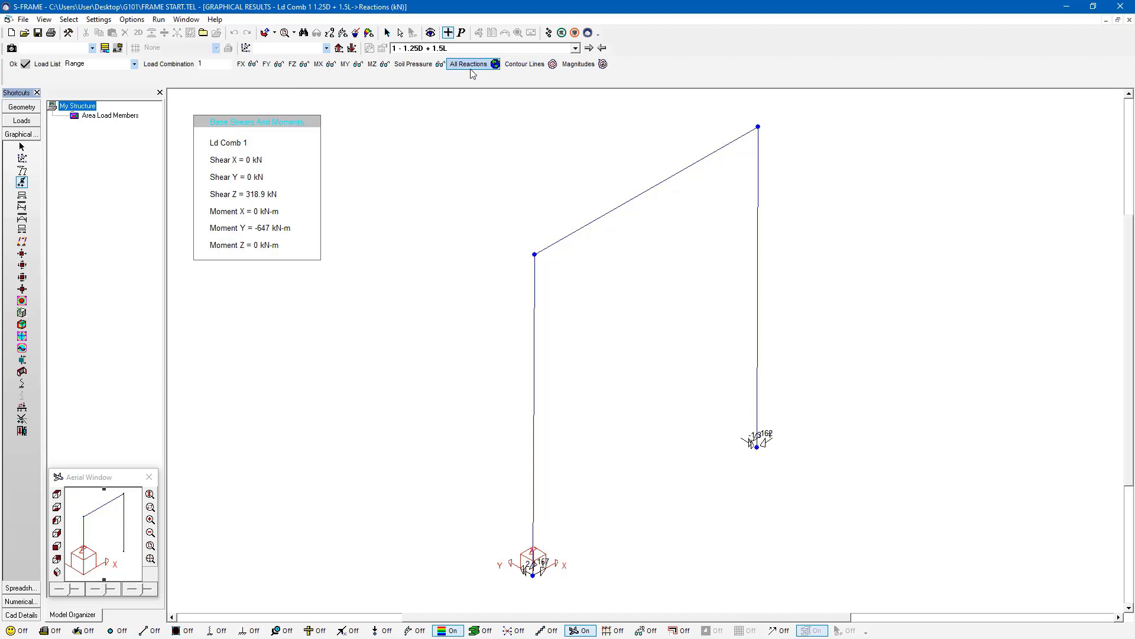
{"action": "mouse_move", "coordinate": [297, 115]}
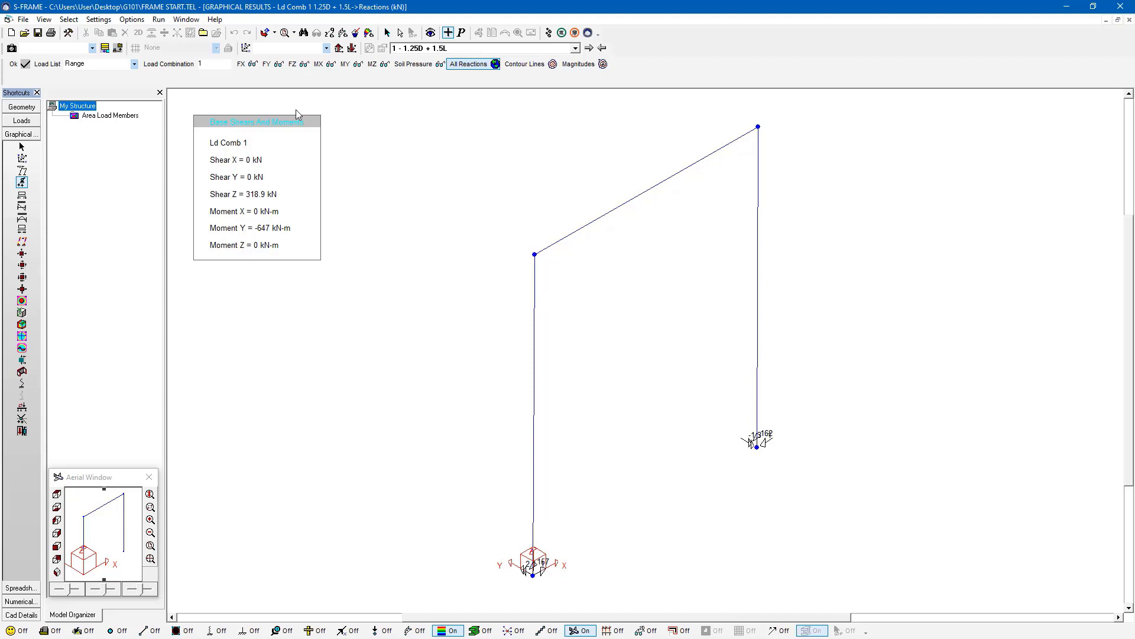
{"action": "mouse_move", "coordinate": [296, 78]}
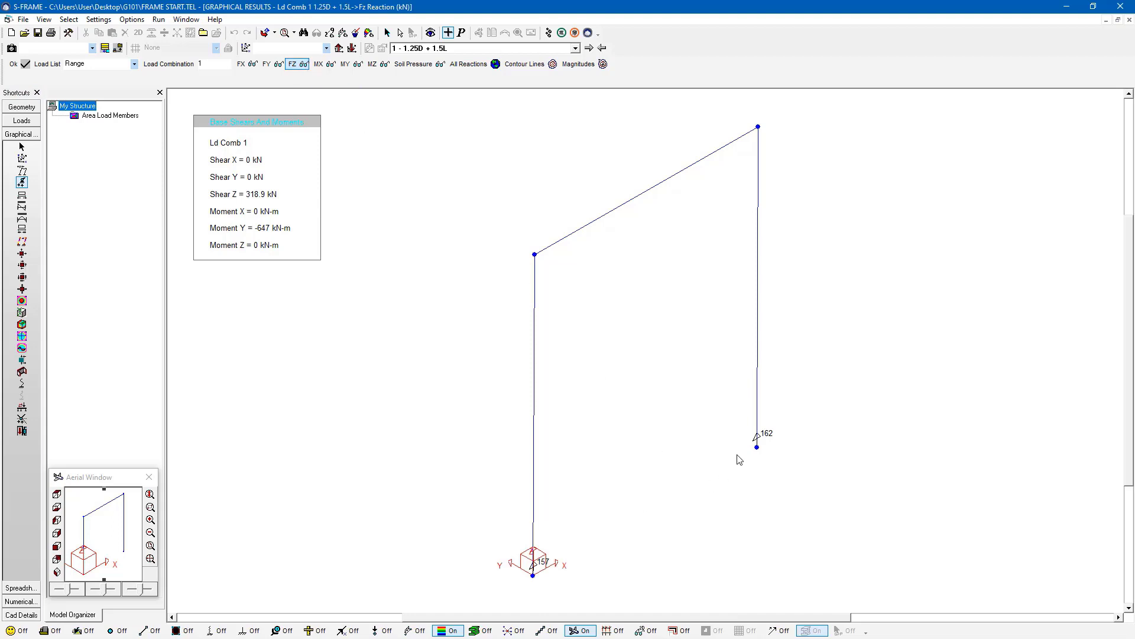
{"action": "mouse_move", "coordinate": [811, 450]}
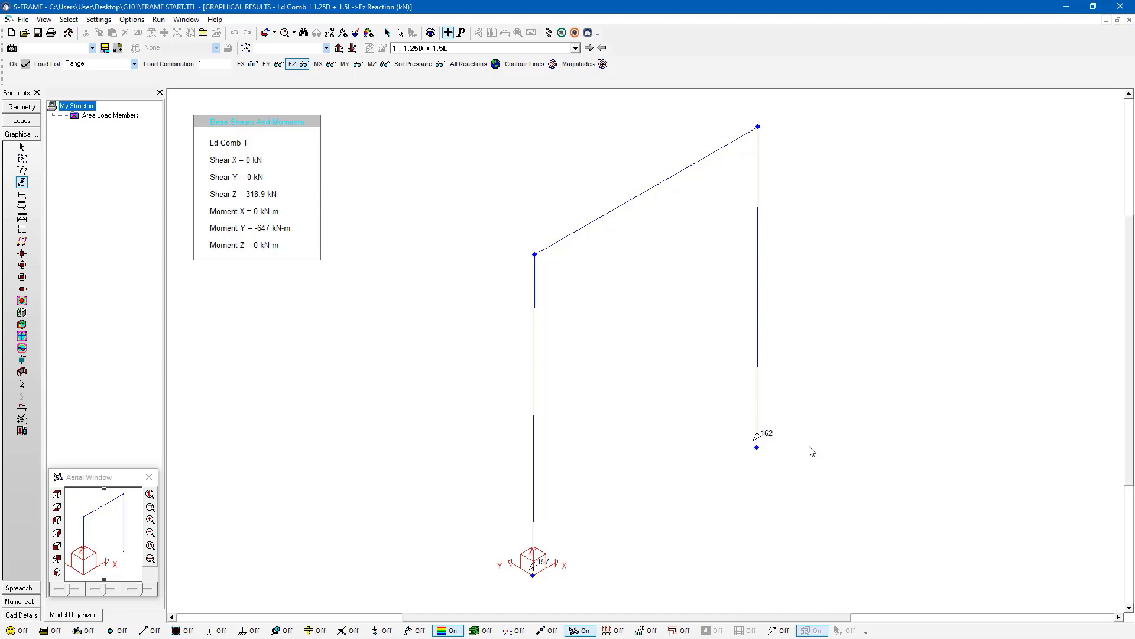
{"action": "mouse_move", "coordinate": [809, 451]}
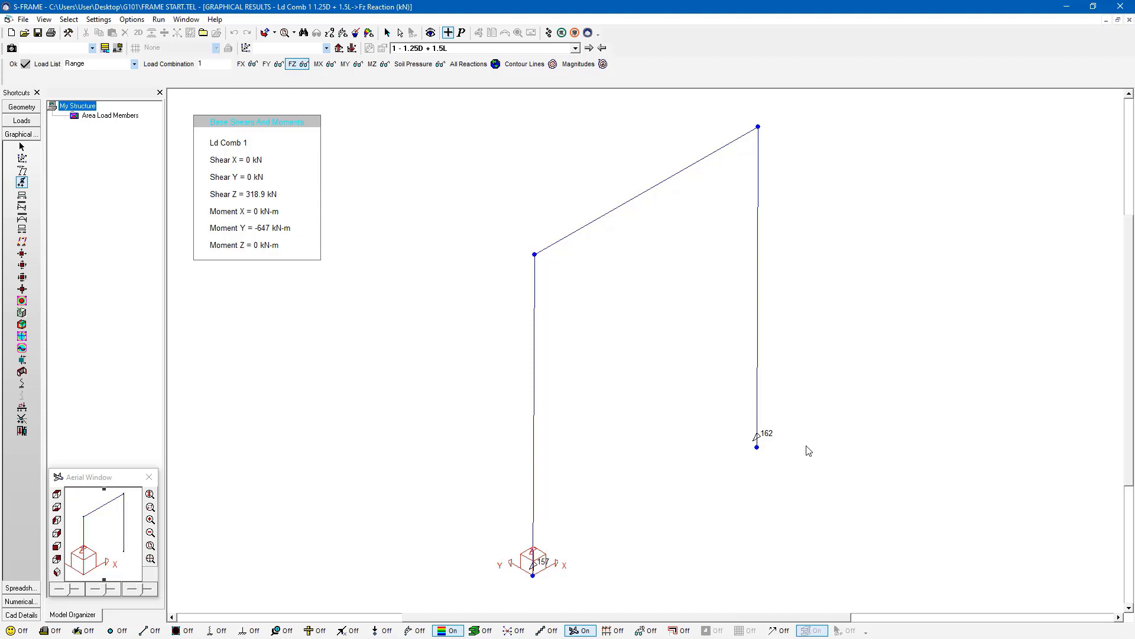
{"action": "mouse_move", "coordinate": [688, 208]}
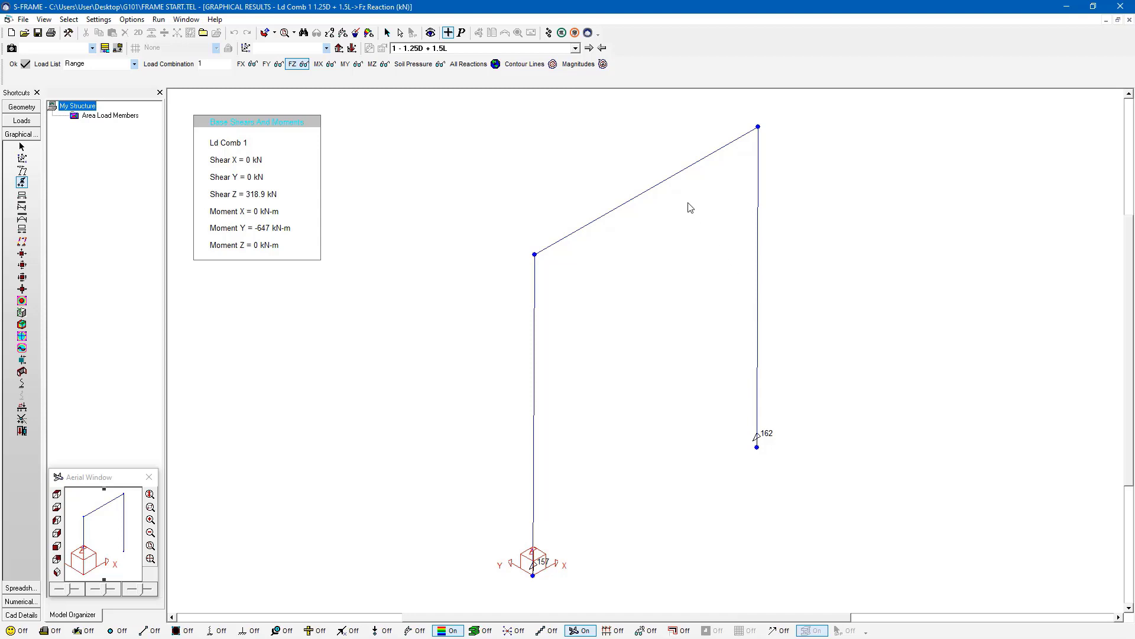
{"action": "mouse_move", "coordinate": [749, 472]}
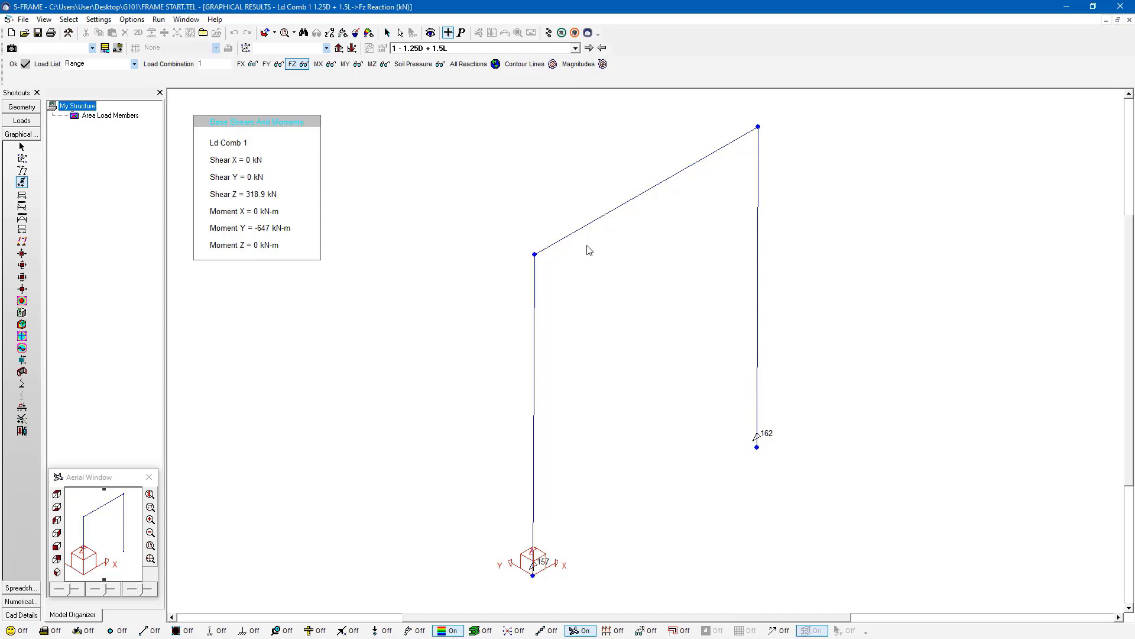
Display the Fx, Fy and Fz support reactions for Load Combination 1 (162 kN and 157 kN at the bases)
{"action": "left_click", "coordinate": [272, 64]}
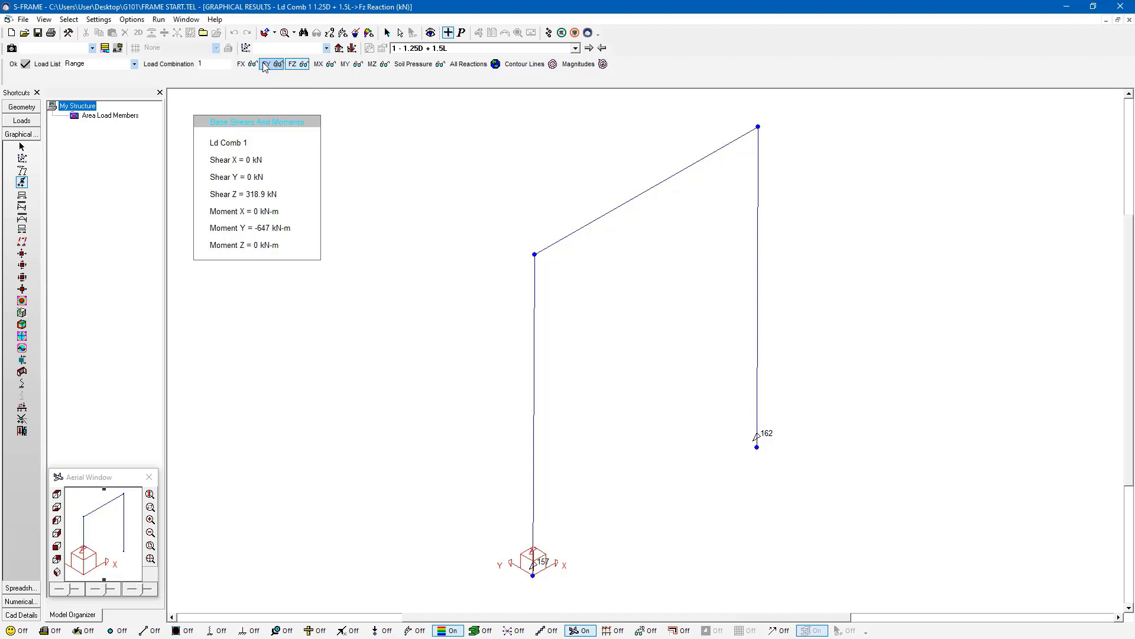
{"action": "left_click", "coordinate": [241, 63]}
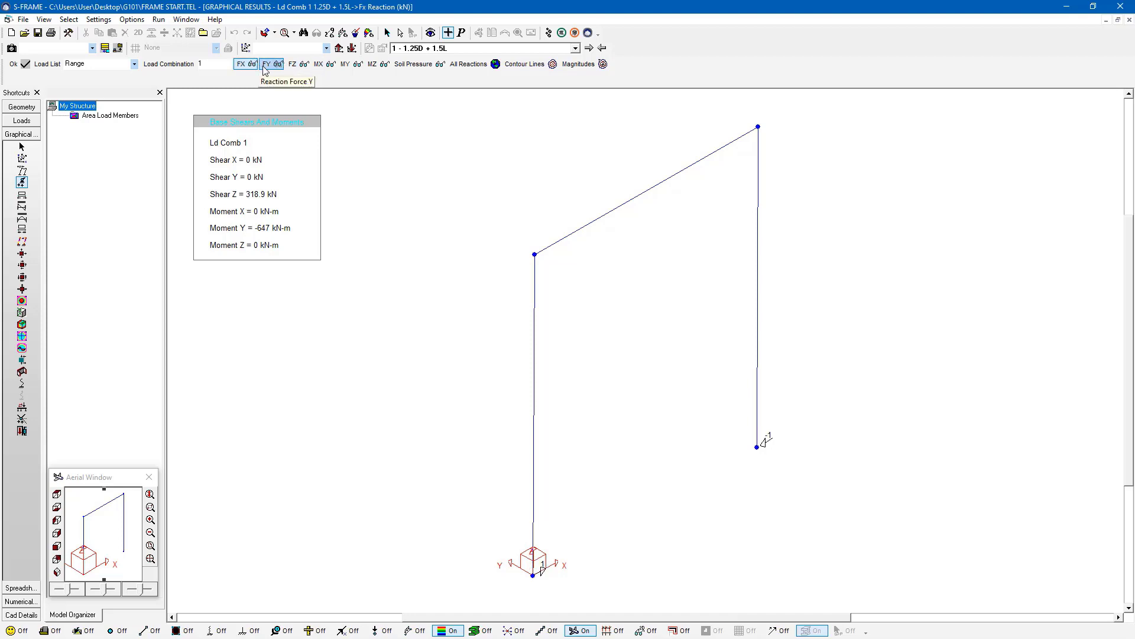
{"action": "left_click", "coordinate": [266, 64]}
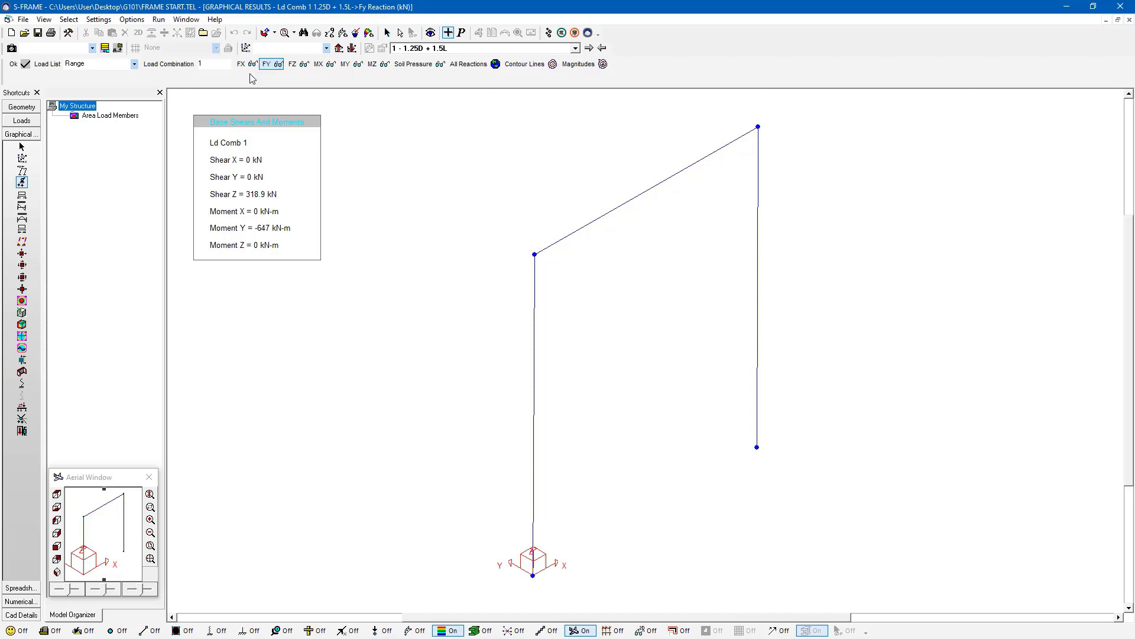
{"action": "mouse_move", "coordinate": [297, 82]}
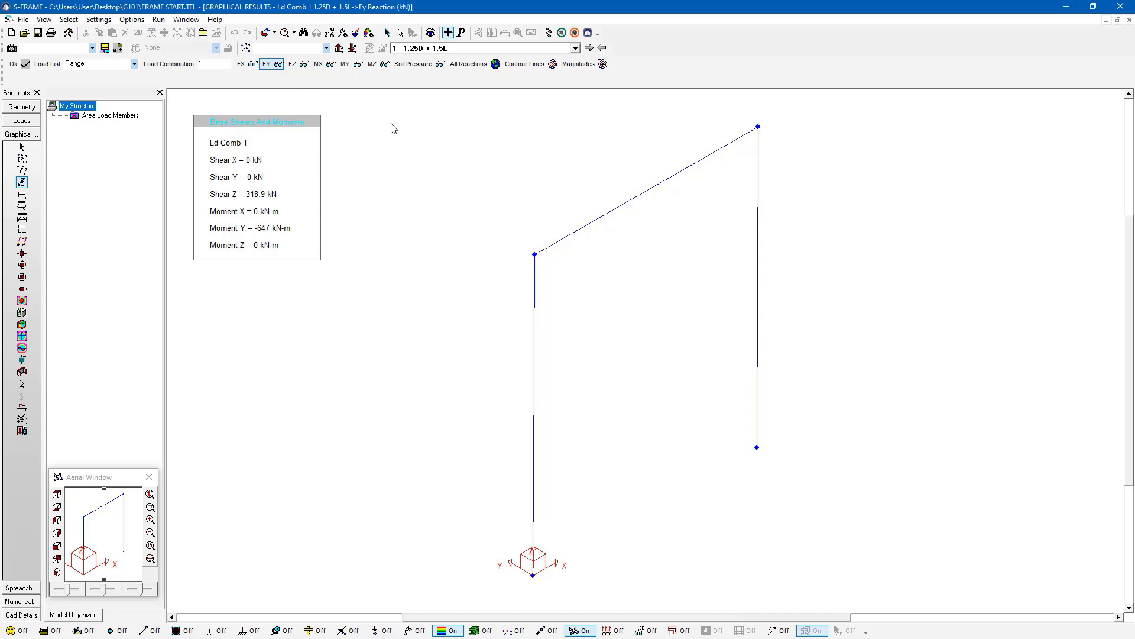
{"action": "mouse_move", "coordinate": [277, 226]}
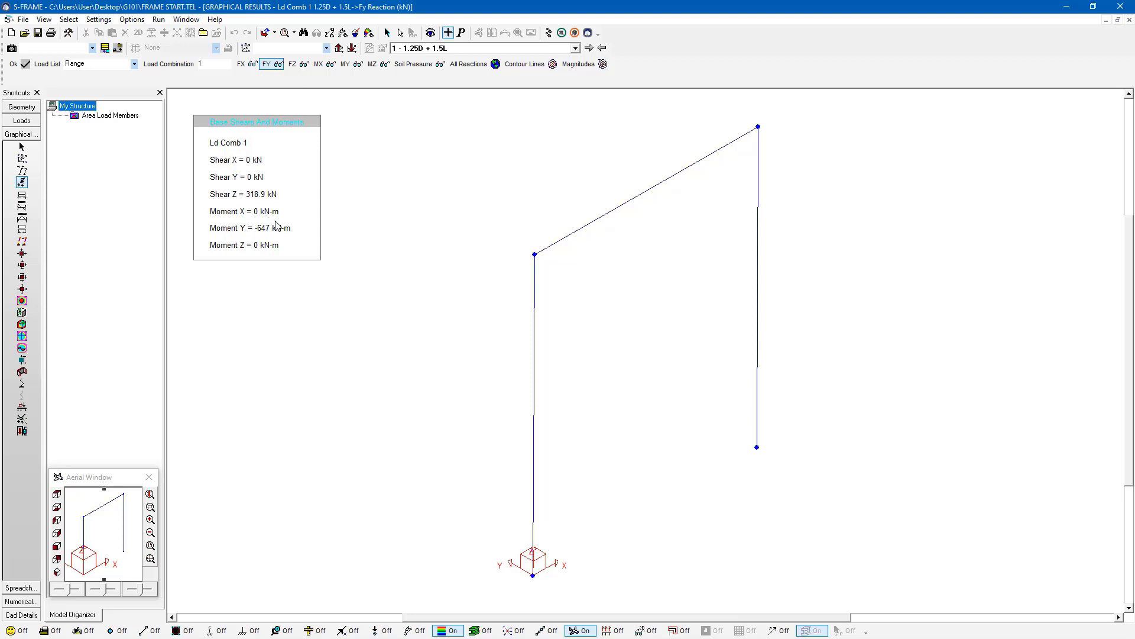
{"action": "mouse_move", "coordinate": [248, 238]}
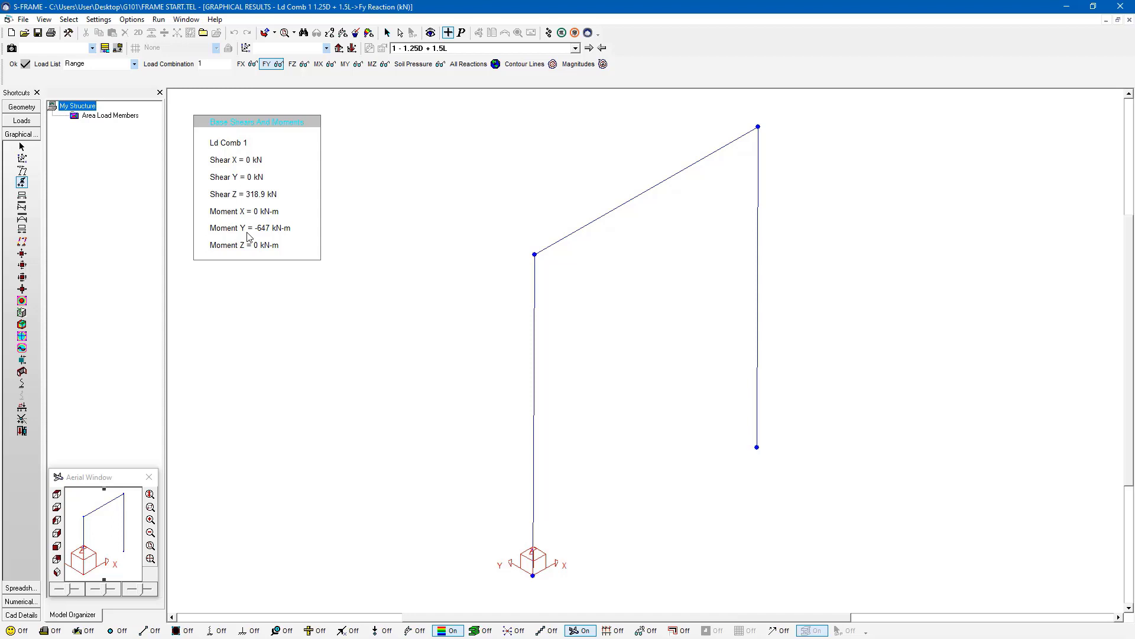
{"action": "left_click", "coordinate": [293, 64]}
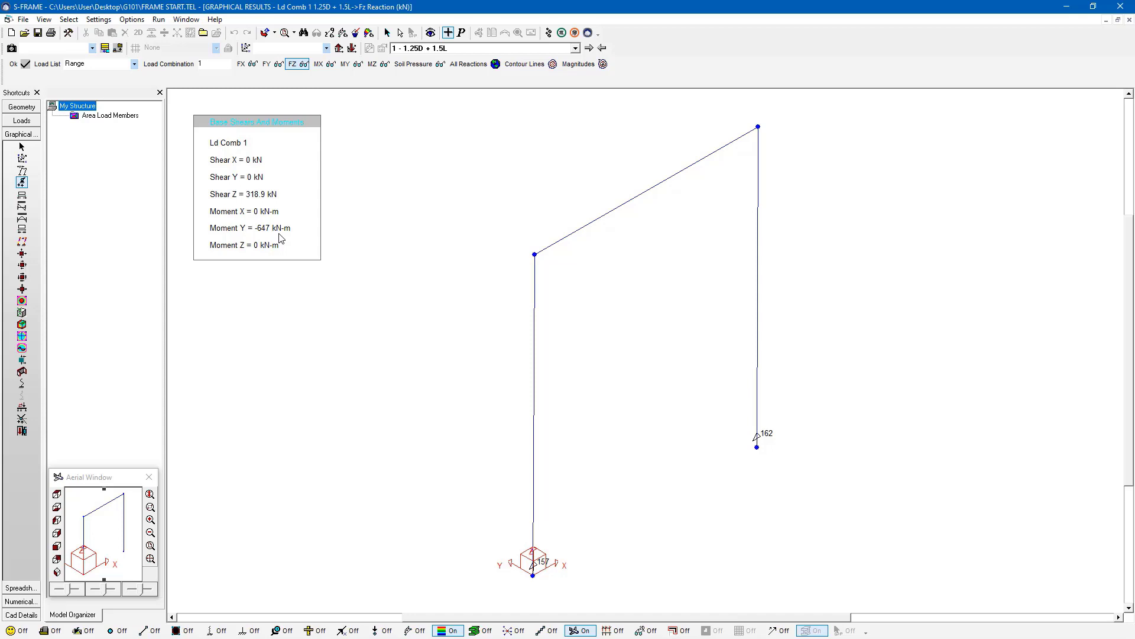
{"action": "mouse_move", "coordinate": [535, 579]}
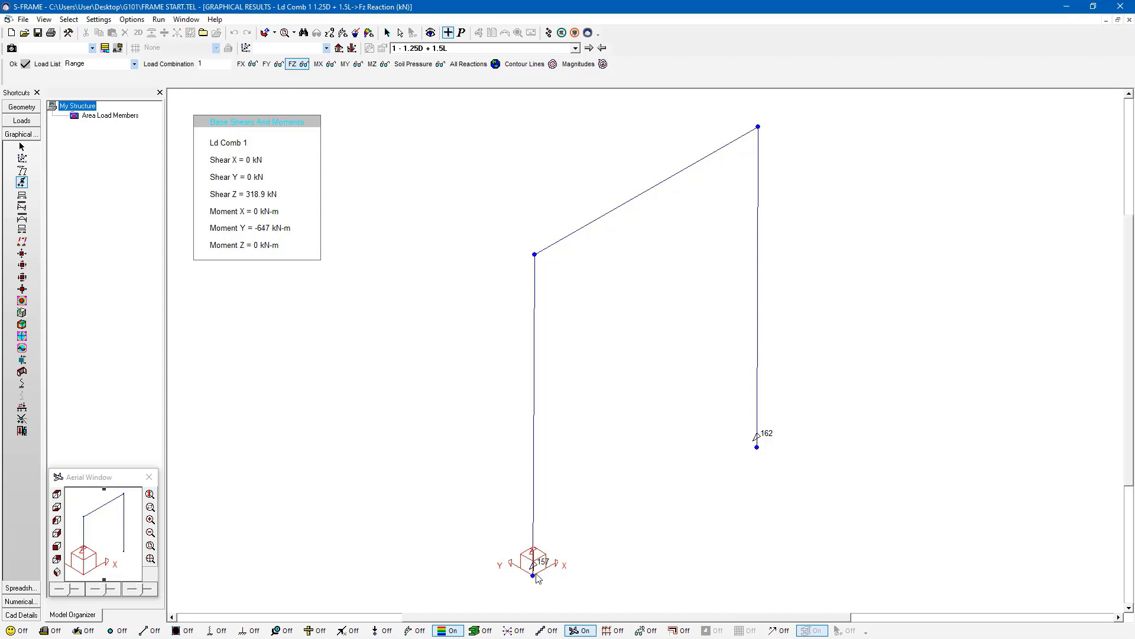
{"action": "mouse_move", "coordinate": [526, 561]}
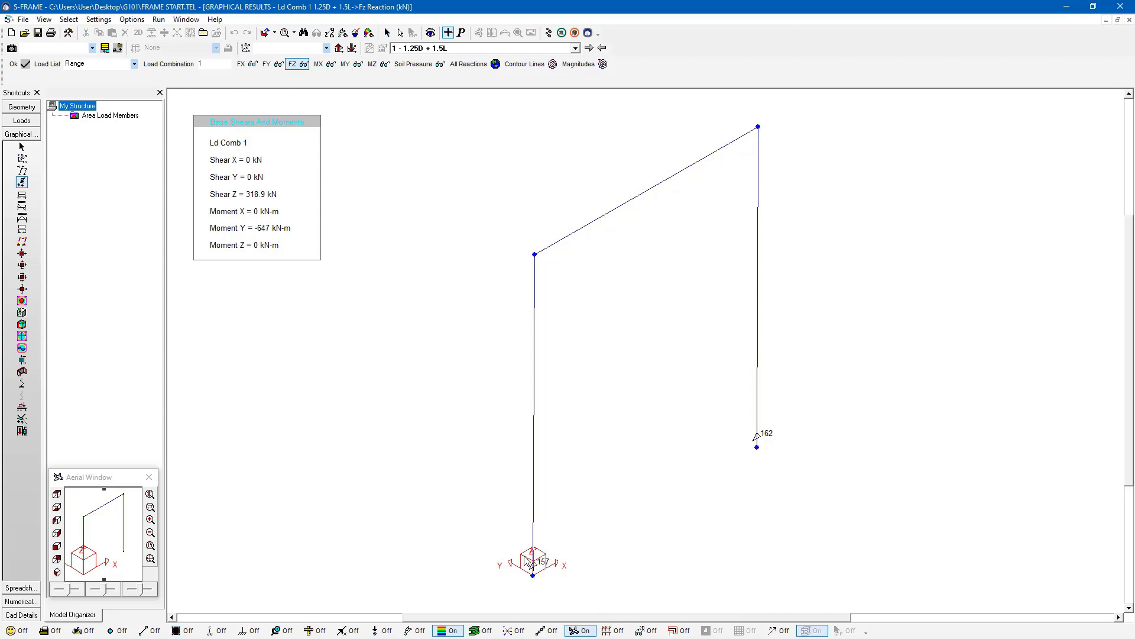
{"action": "mouse_move", "coordinate": [504, 544]}
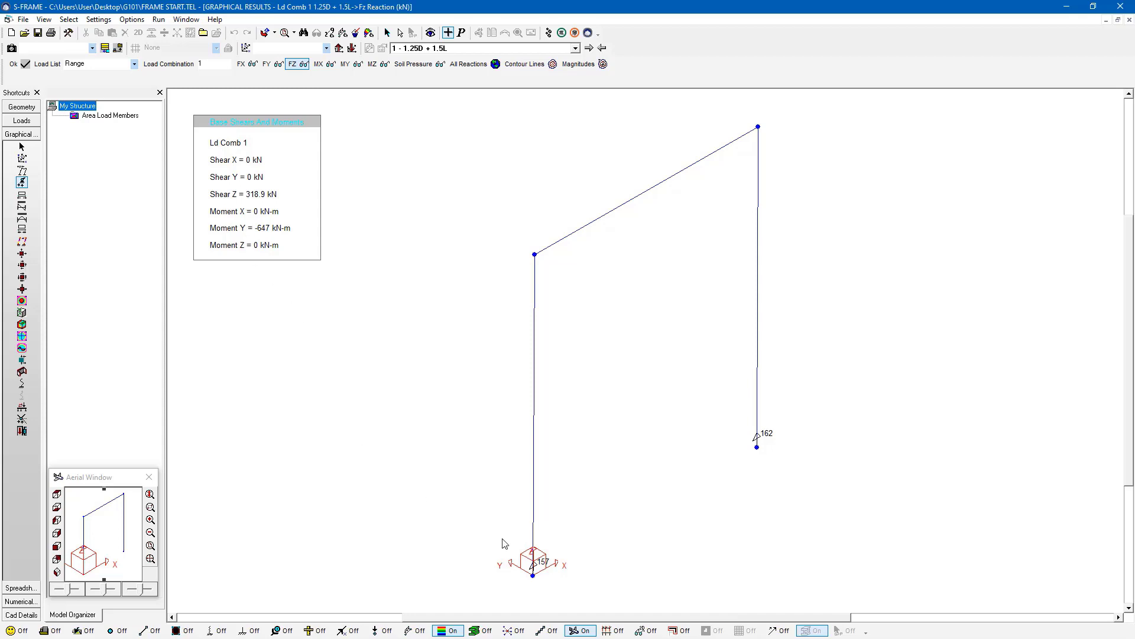
{"action": "mouse_move", "coordinate": [757, 447]}
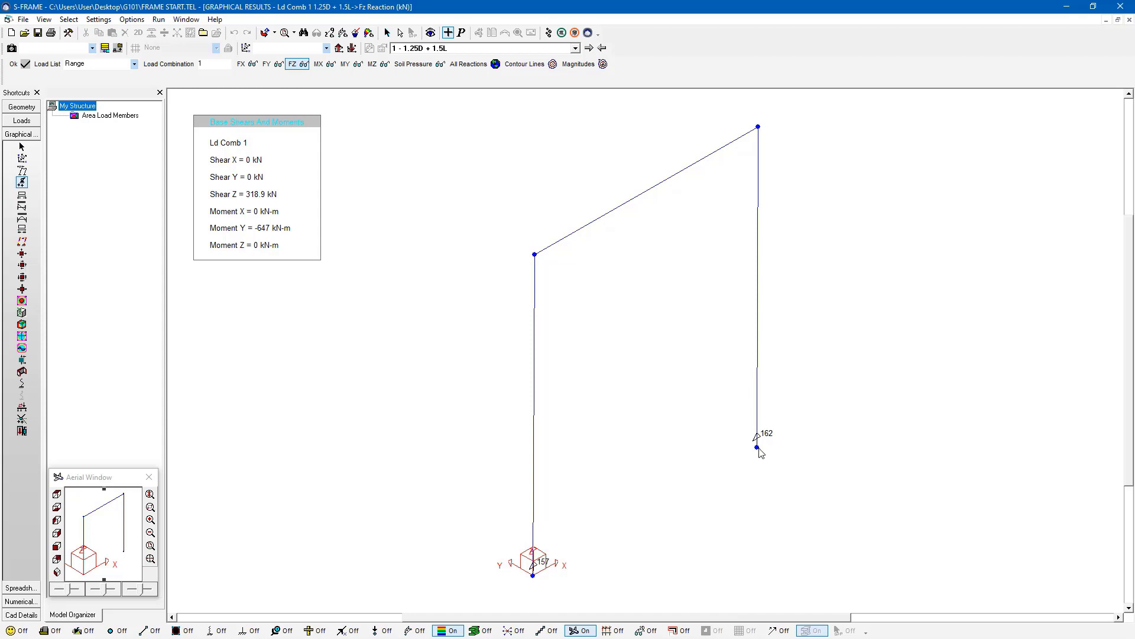
{"action": "mouse_move", "coordinate": [570, 561]}
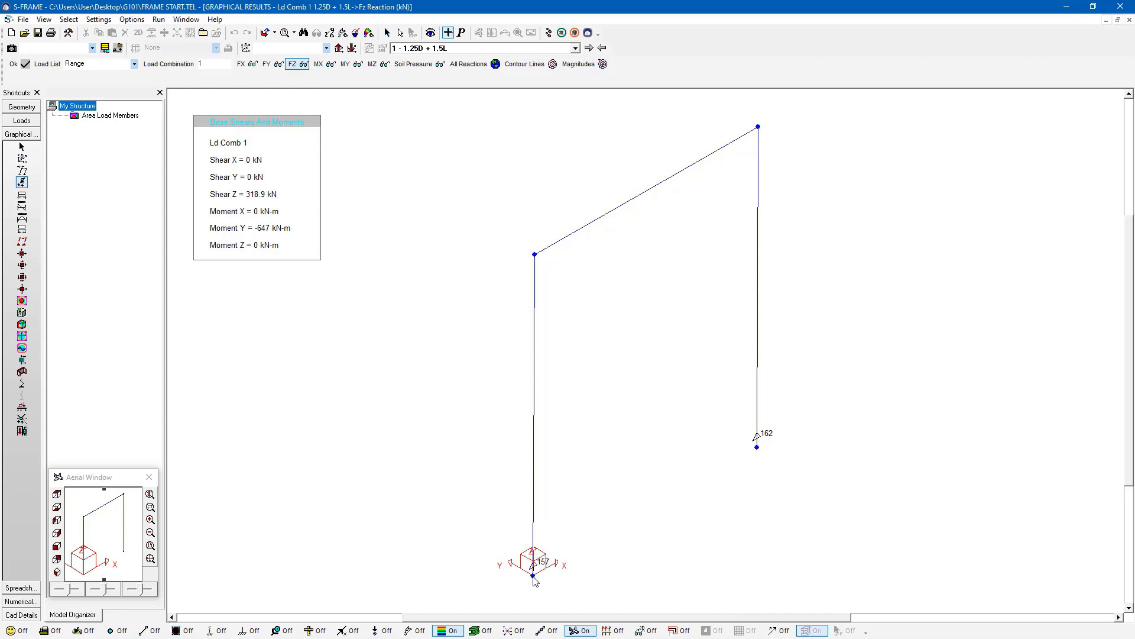
{"action": "mouse_move", "coordinate": [759, 454]}
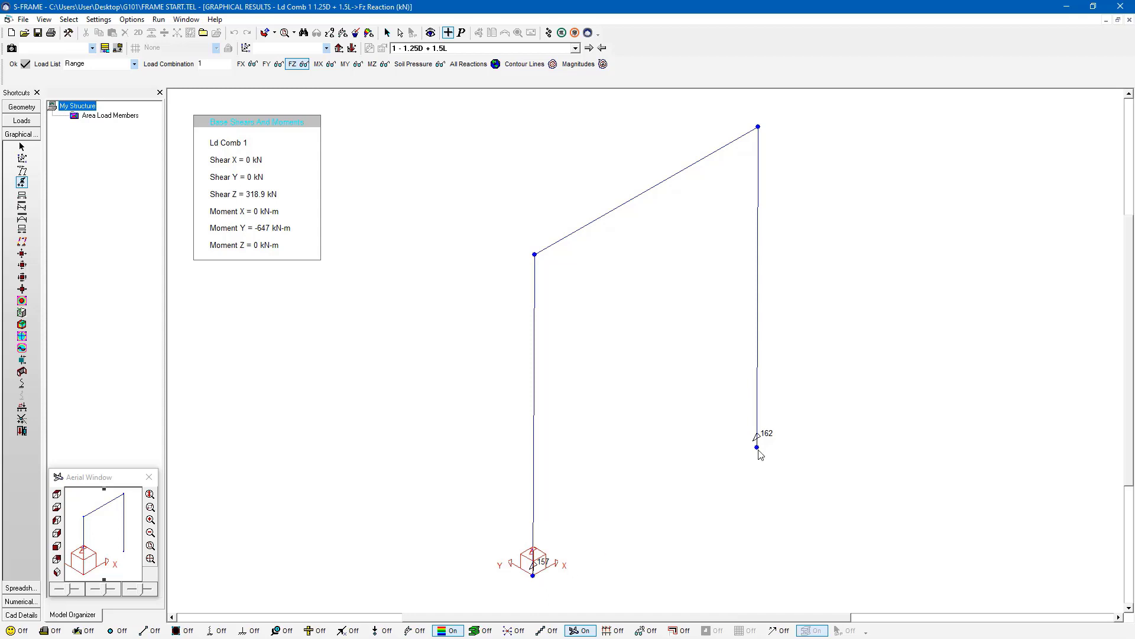
{"action": "mouse_move", "coordinate": [789, 422]}
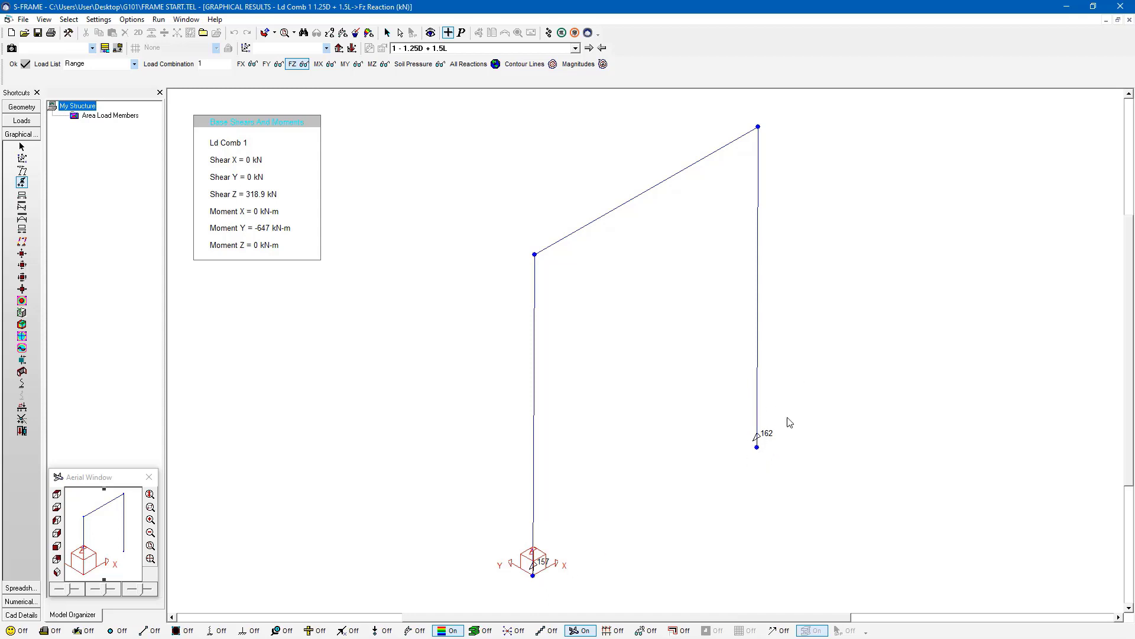
{"action": "mouse_move", "coordinate": [542, 577]}
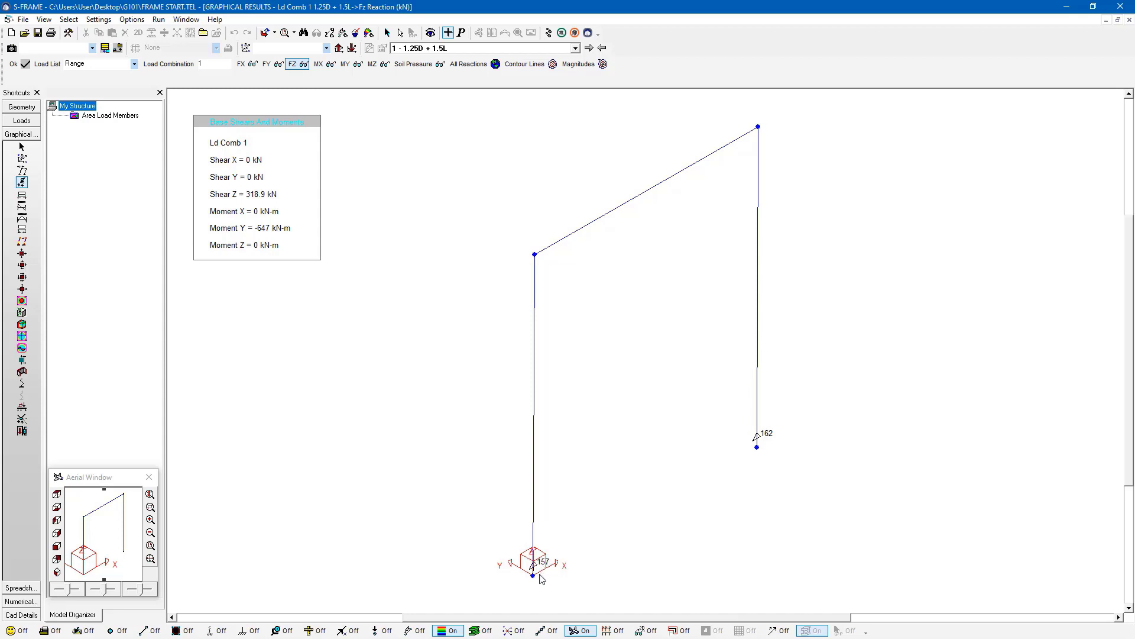
{"action": "mouse_move", "coordinate": [673, 520]}
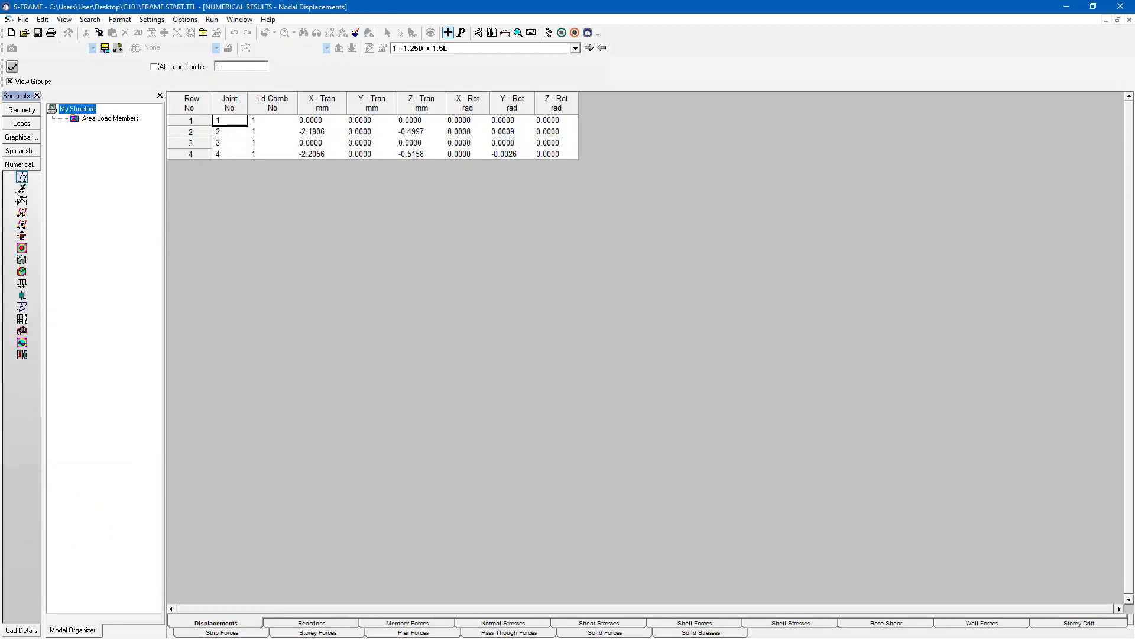
Show the support reactions spreadsheet for joints 1 and 3, load case 1 Self Weight
{"action": "left_click", "coordinate": [310, 623]}
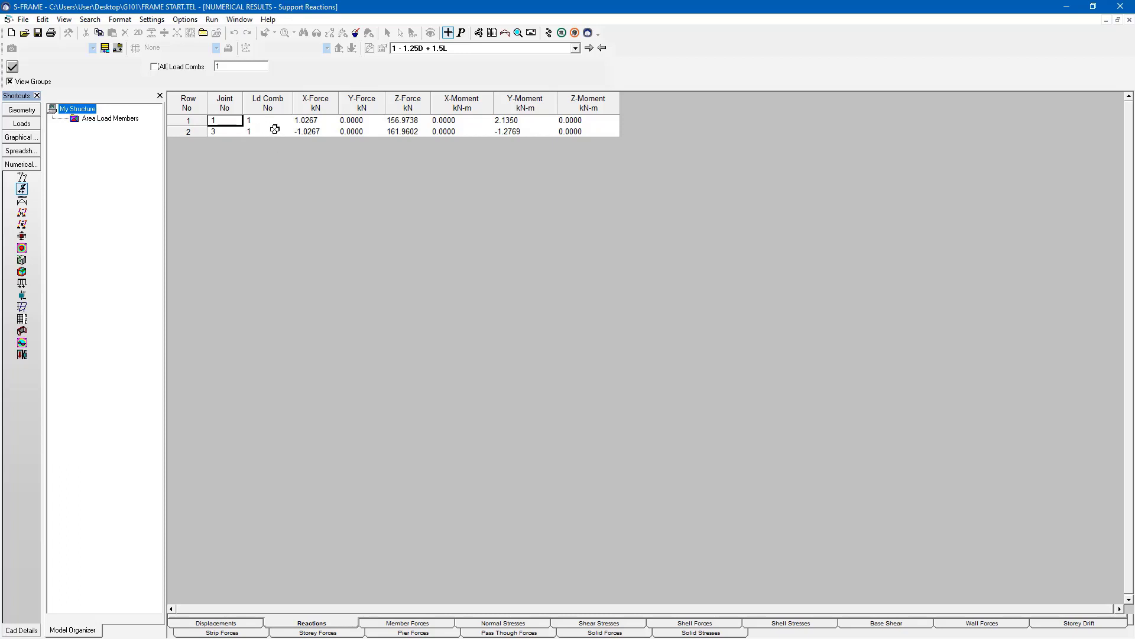
{"action": "mouse_move", "coordinate": [385, 117]}
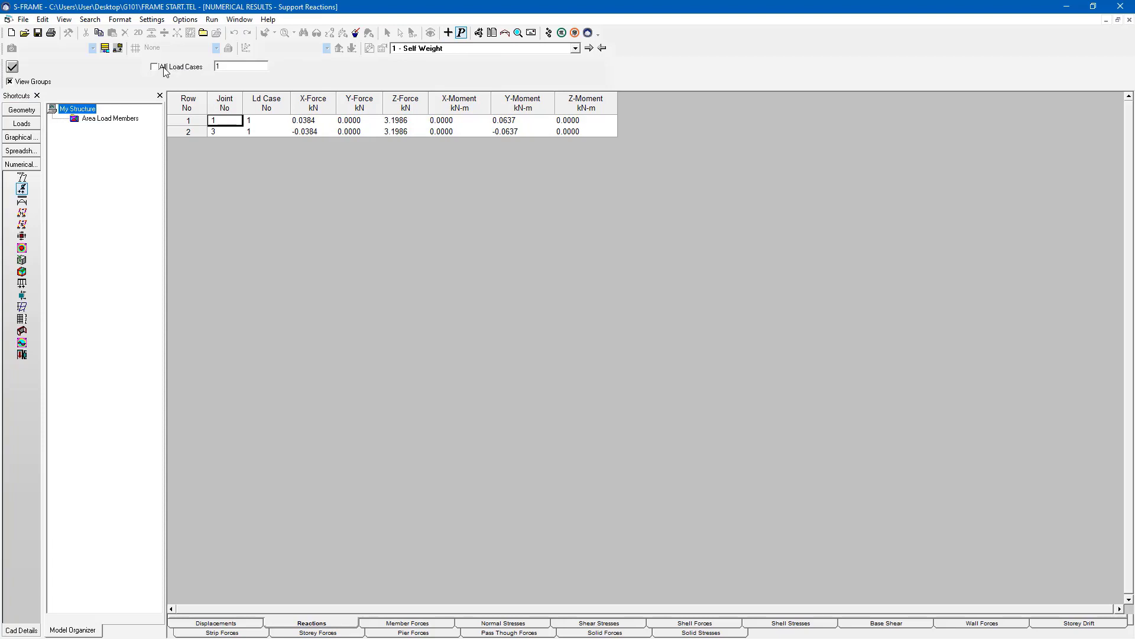
List reactions for all three load cases and bring up S-FOUNDATION among the linked programs to run
{"action": "left_click", "coordinate": [152, 67]}
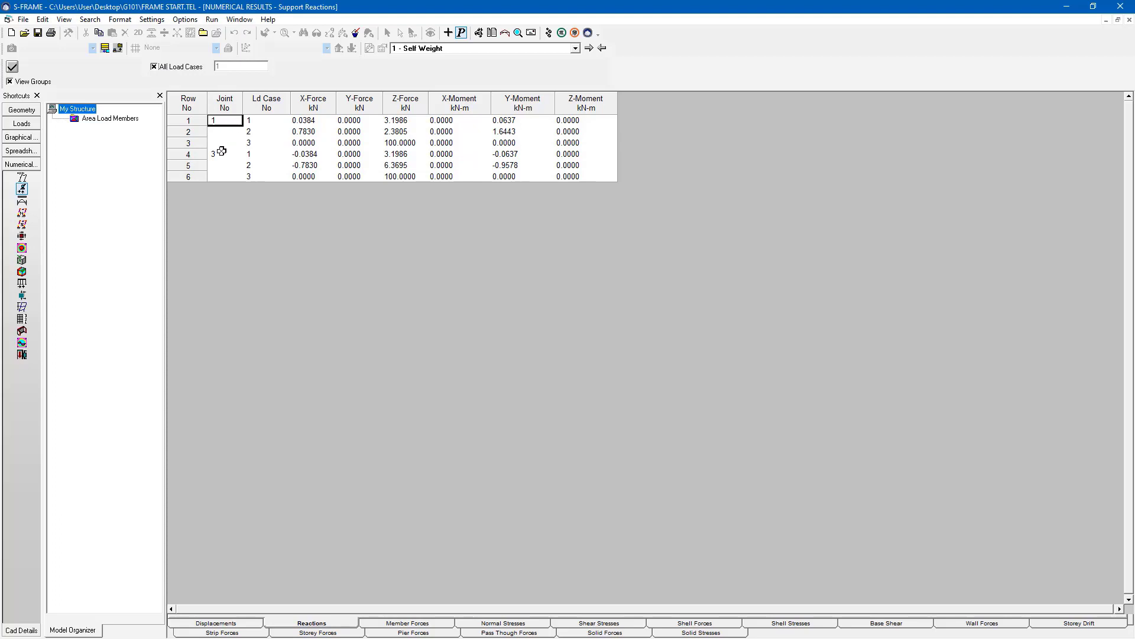
{"action": "mouse_move", "coordinate": [256, 142]}
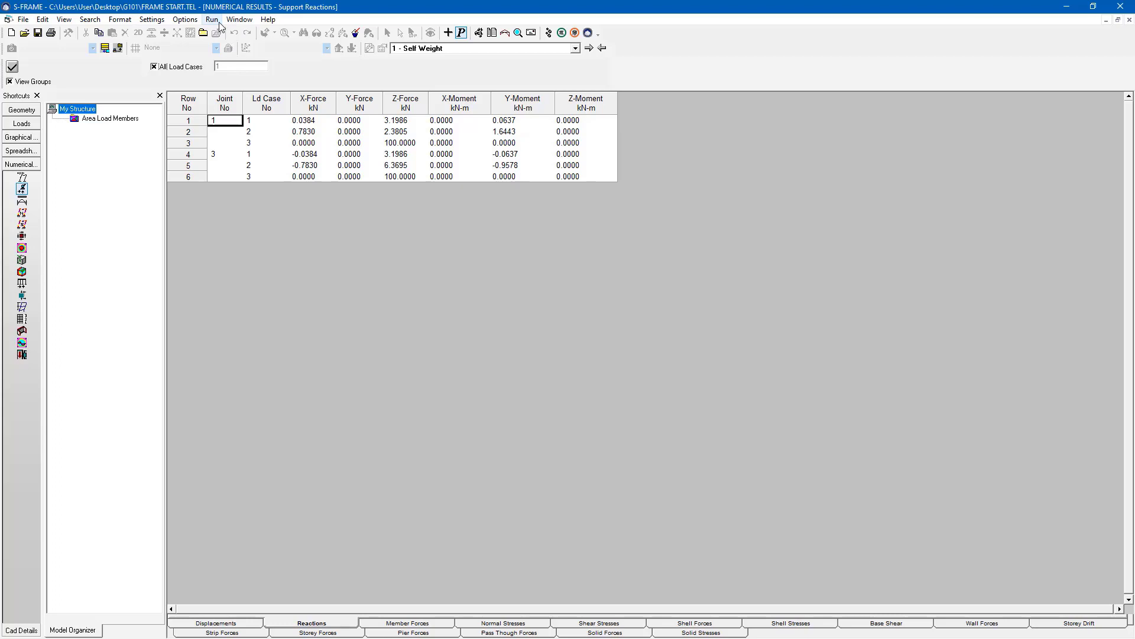
{"action": "left_click", "coordinate": [212, 19]}
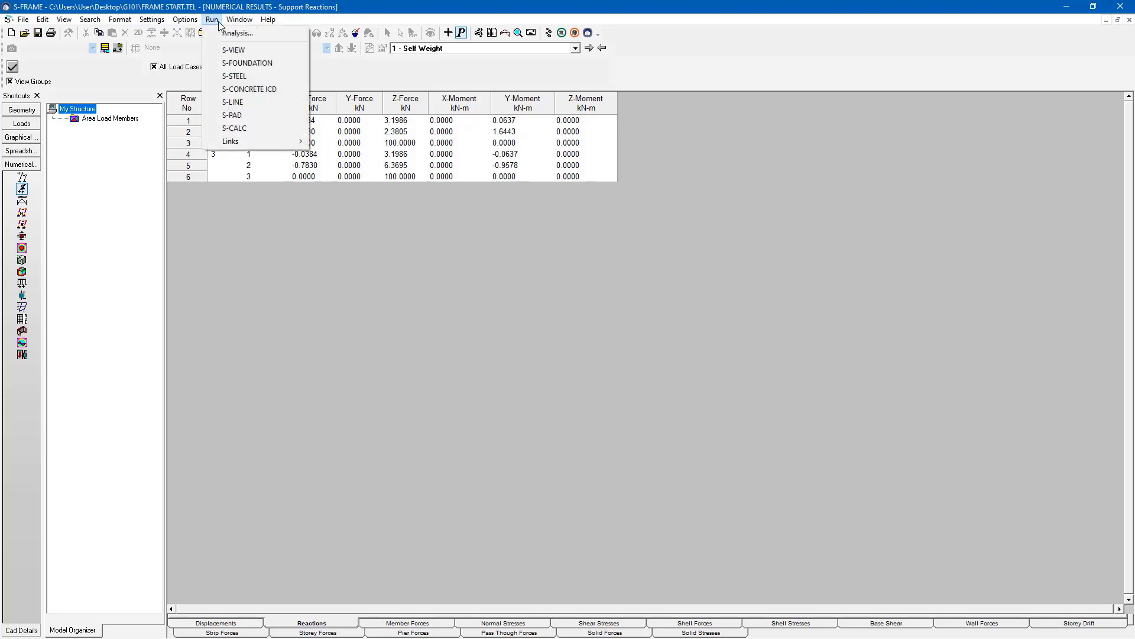
{"action": "mouse_move", "coordinate": [248, 63]}
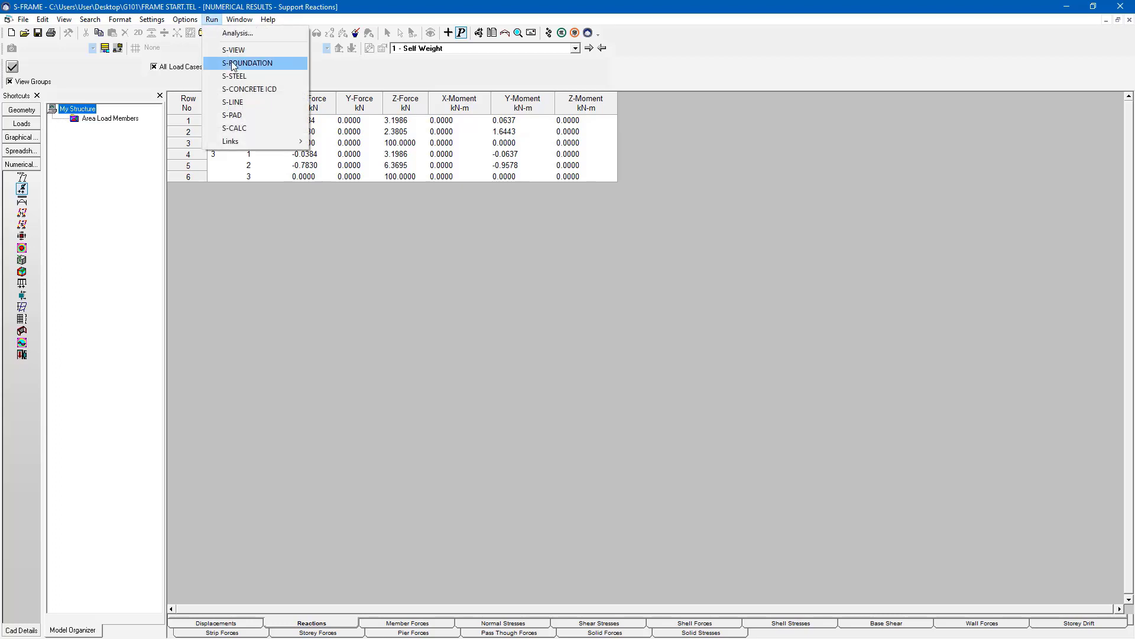